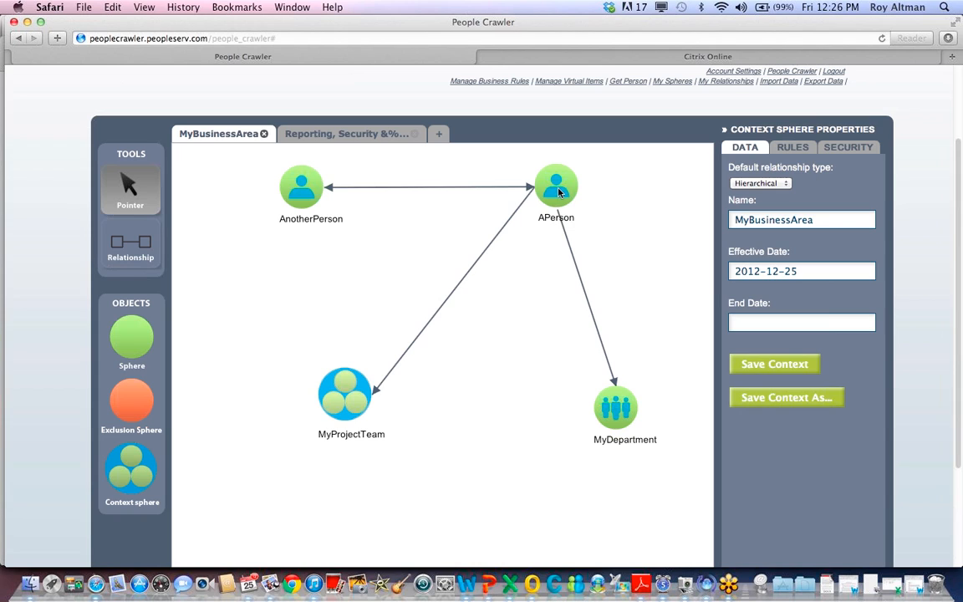
Step: Inspect APerson, AnotherPerson and MyDepartment, then show MyDepartment's Software Development rule
{"action": "left_click", "coordinate": [555, 185]}
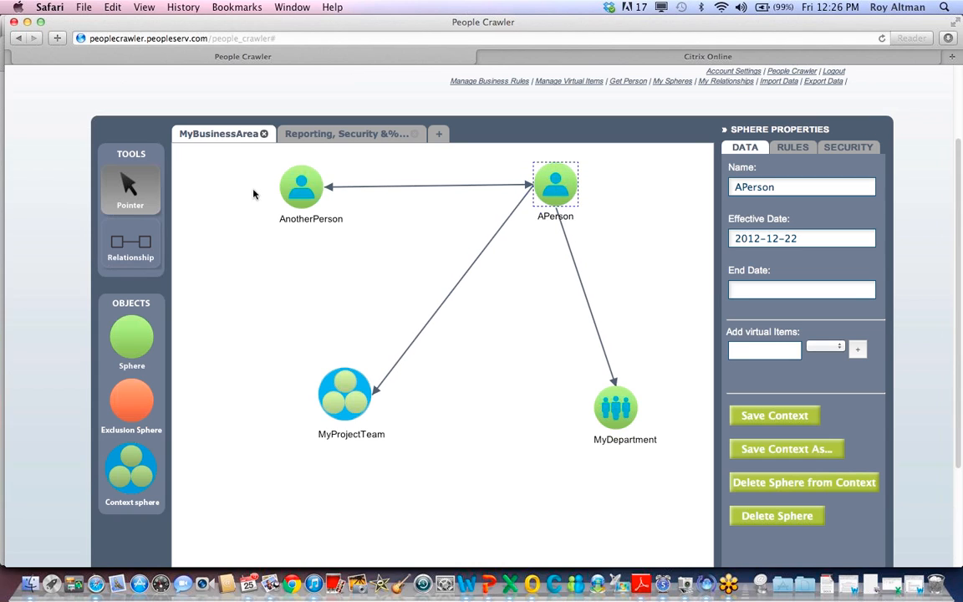
{"action": "left_click", "coordinate": [301, 186]}
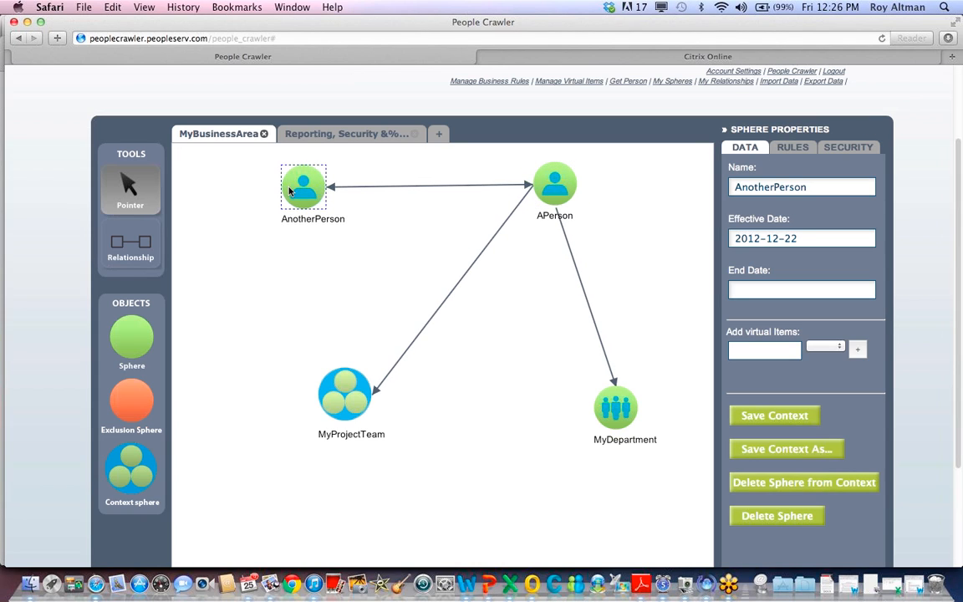
{"action": "left_click", "coordinate": [590, 410]}
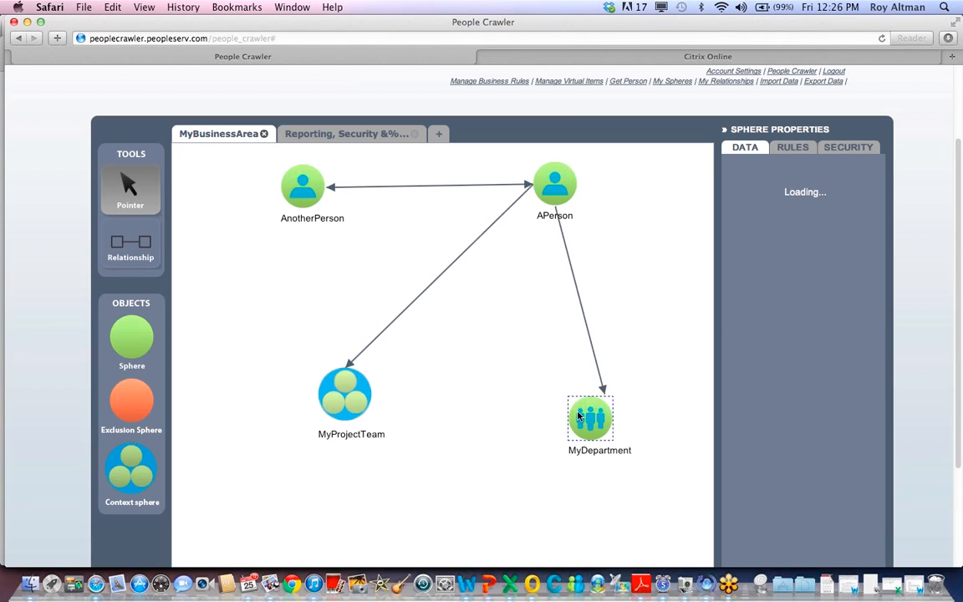
{"action": "left_click", "coordinate": [591, 418]}
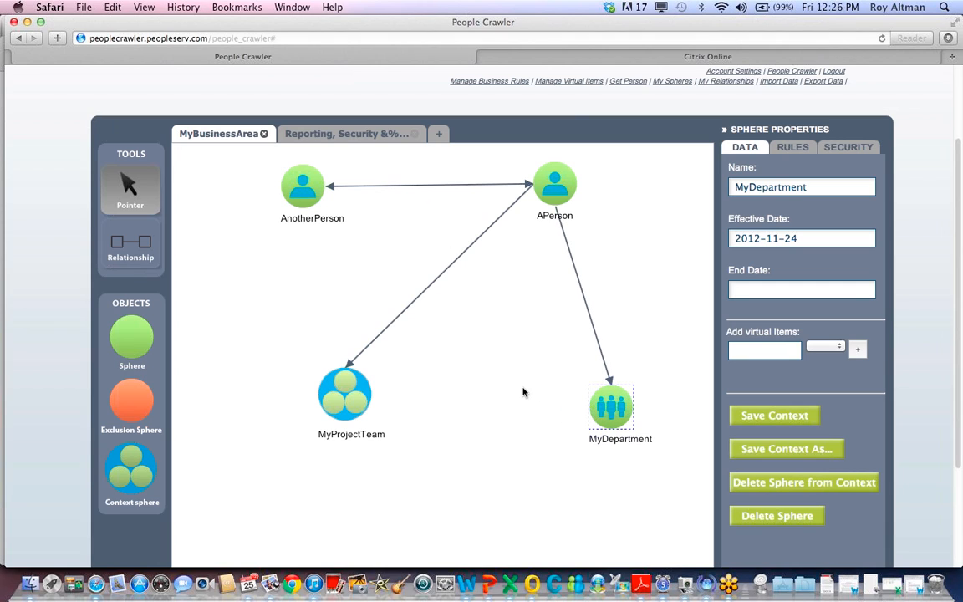
{"action": "mouse_move", "coordinate": [718, 189]}
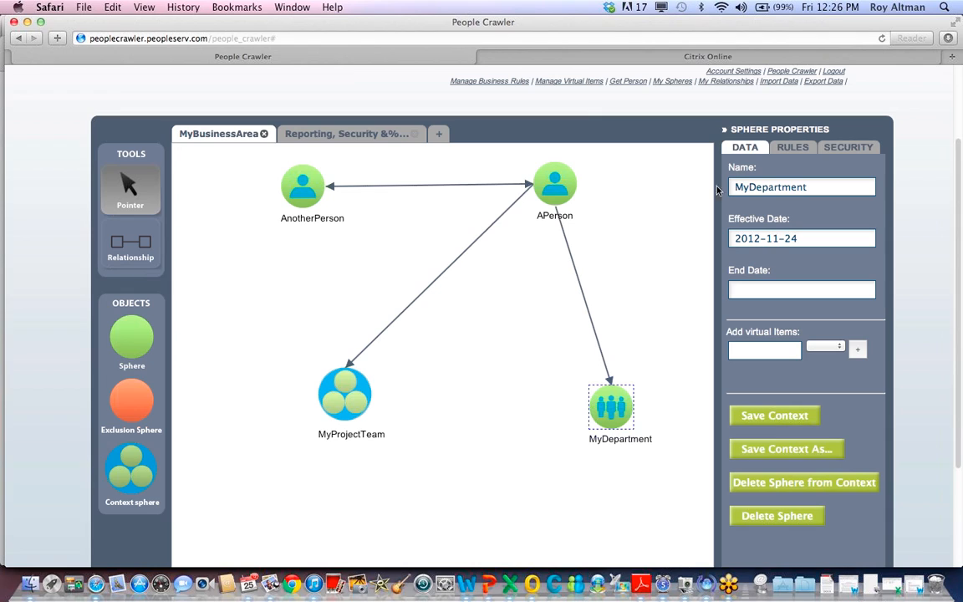
{"action": "left_click", "coordinate": [792, 147]}
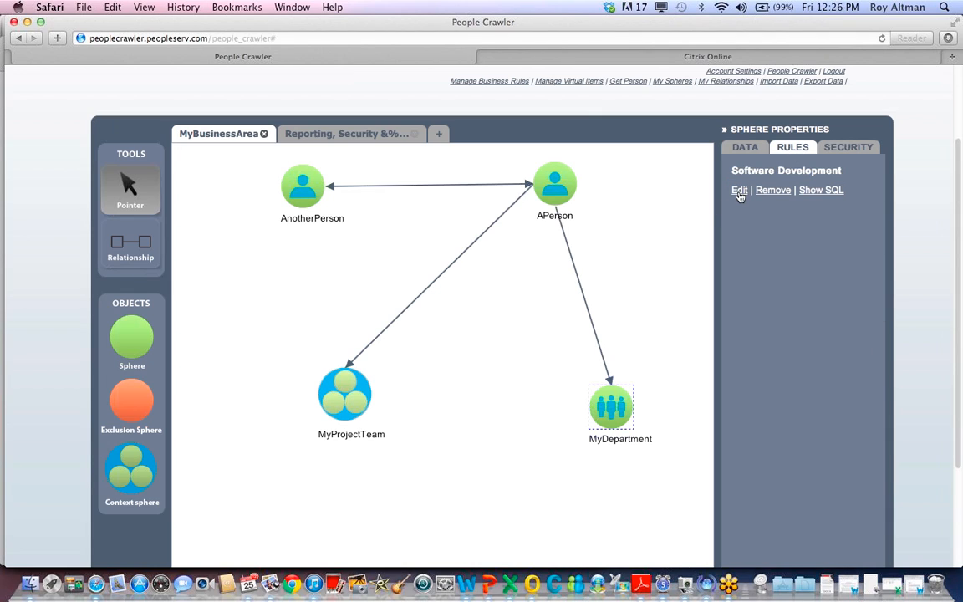
{"action": "left_click", "coordinate": [739, 190]}
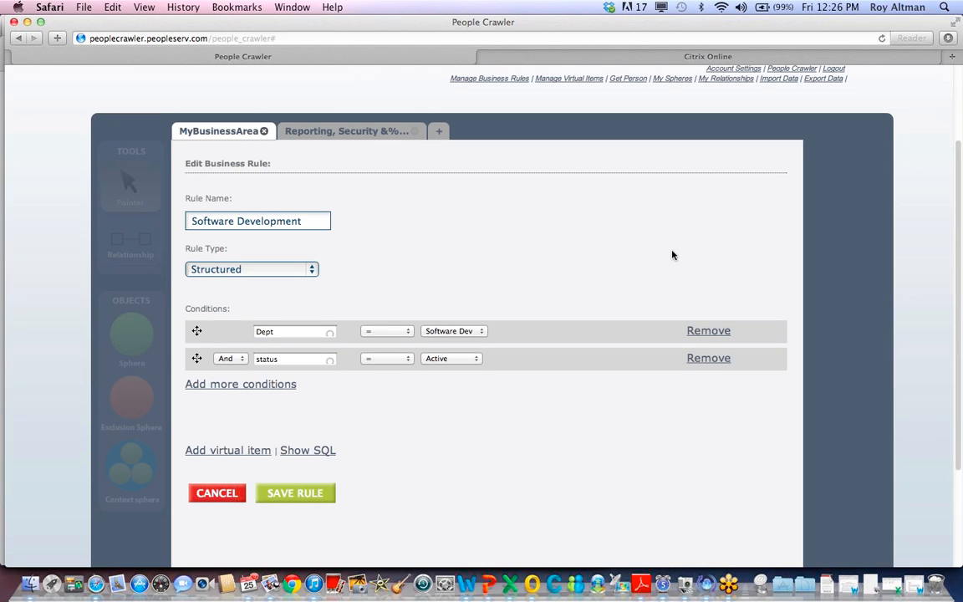
{"action": "scroll", "scroll_direction": "down", "scroll_amount": 3}
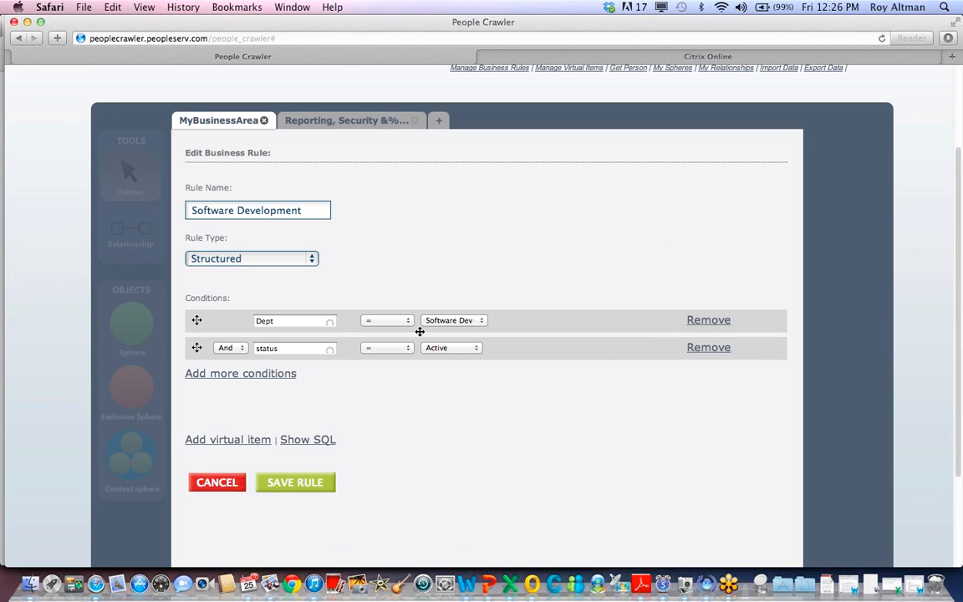
{"action": "mouse_move", "coordinate": [471, 393]}
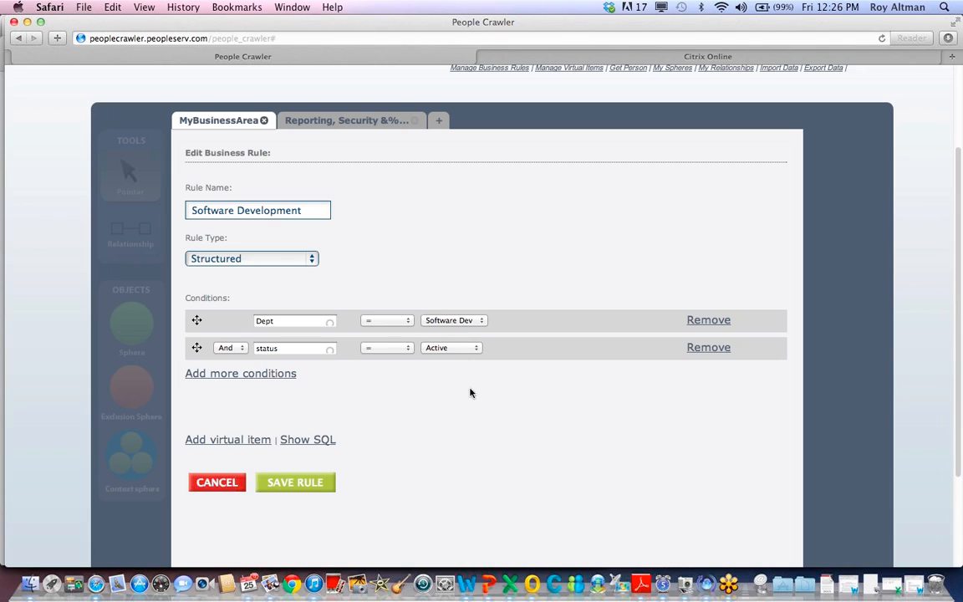
{"action": "mouse_move", "coordinate": [532, 437]}
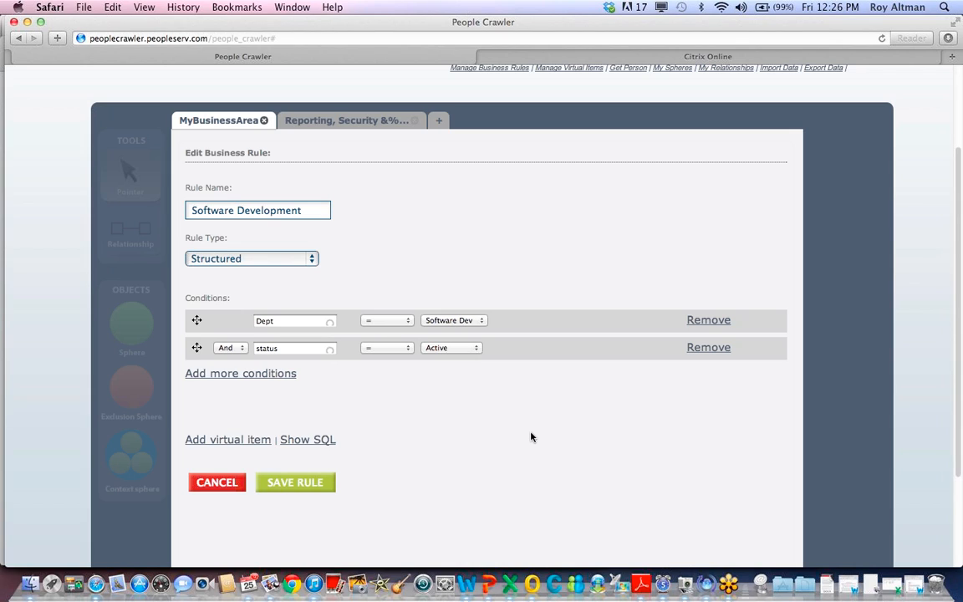
{"action": "mouse_move", "coordinate": [535, 442]}
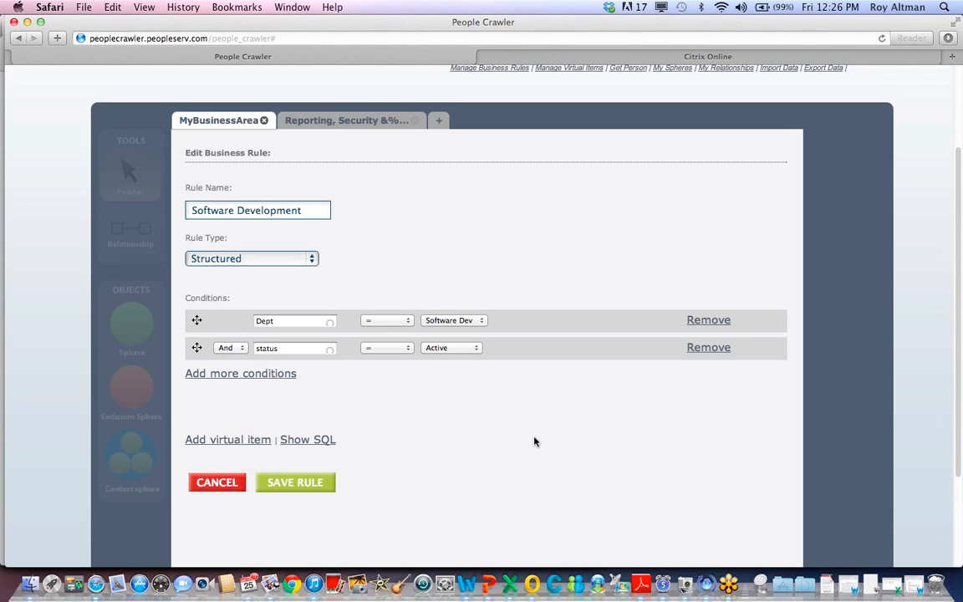
{"action": "mouse_move", "coordinate": [541, 446]}
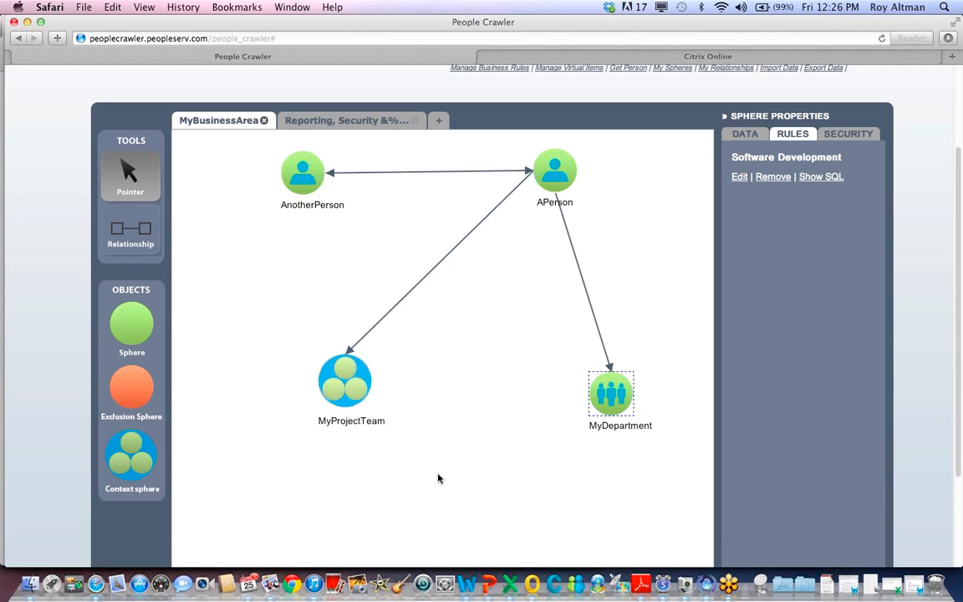
{"action": "mouse_move", "coordinate": [474, 469]}
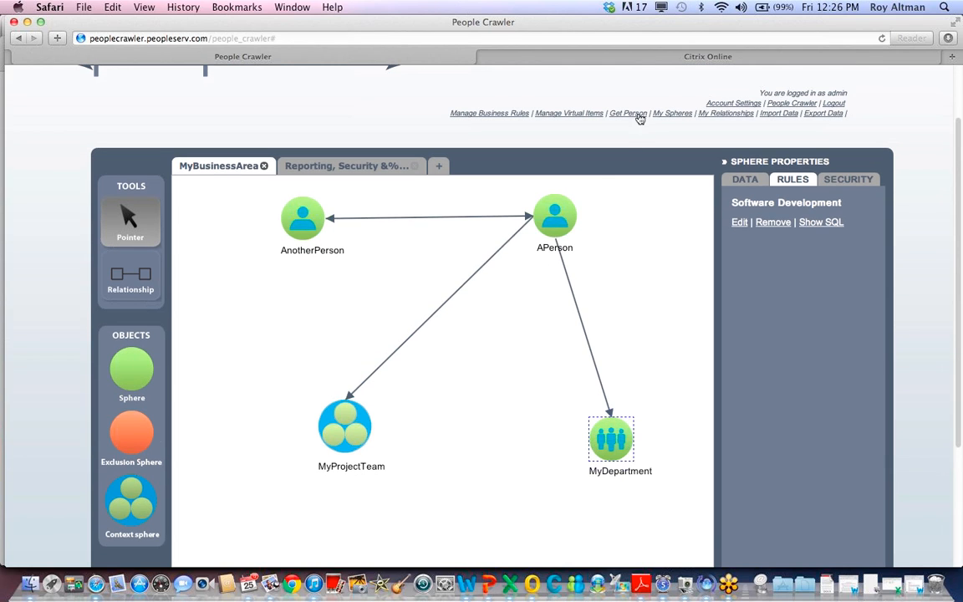
Step: Start a Get Person lookup with context MyBusinessArea and sphere APerson
{"action": "left_click", "coordinate": [628, 113]}
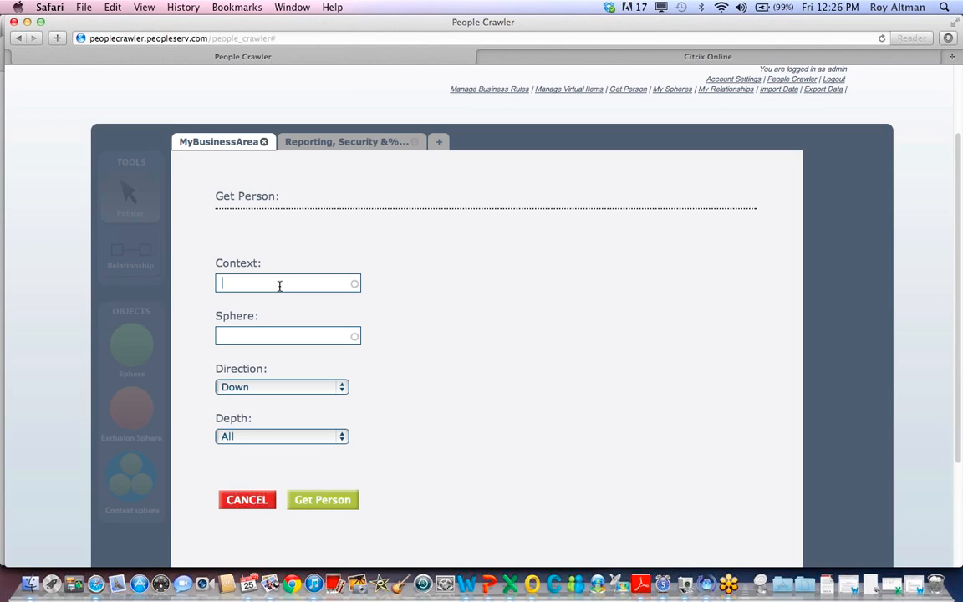
{"action": "mouse_move", "coordinate": [611, 340]}
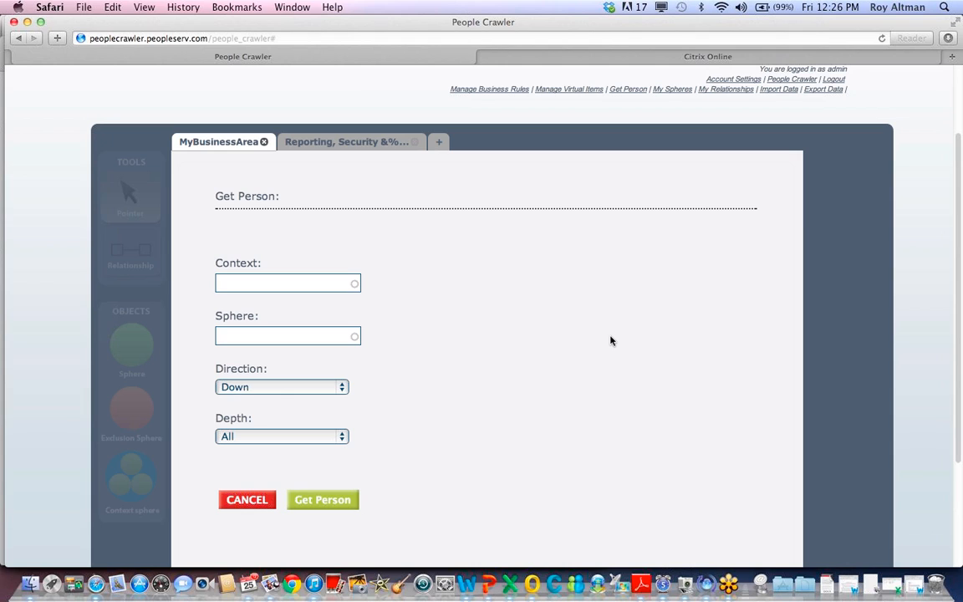
{"action": "left_click", "coordinate": [288, 283]}
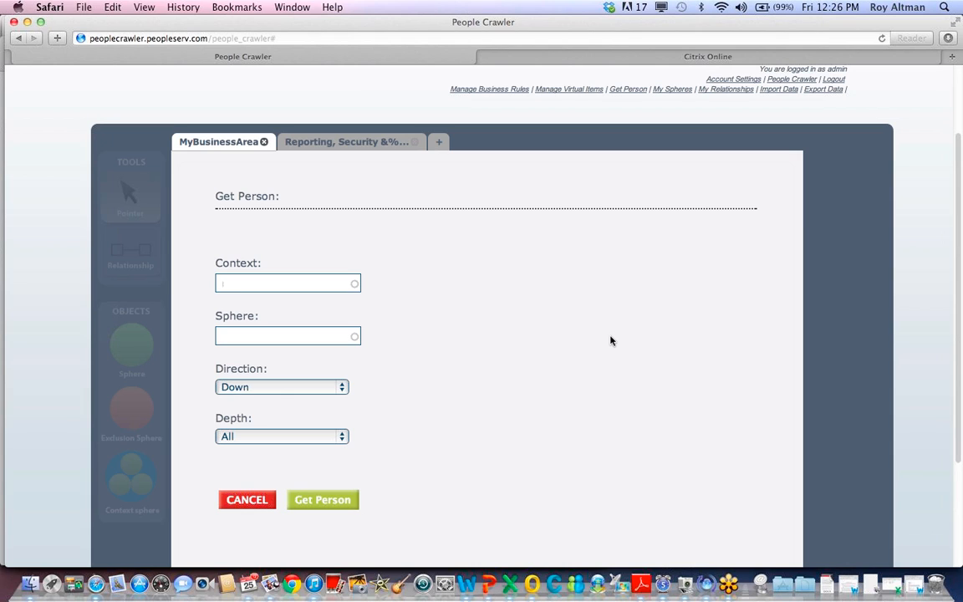
{"action": "type", "text": "mybu"}
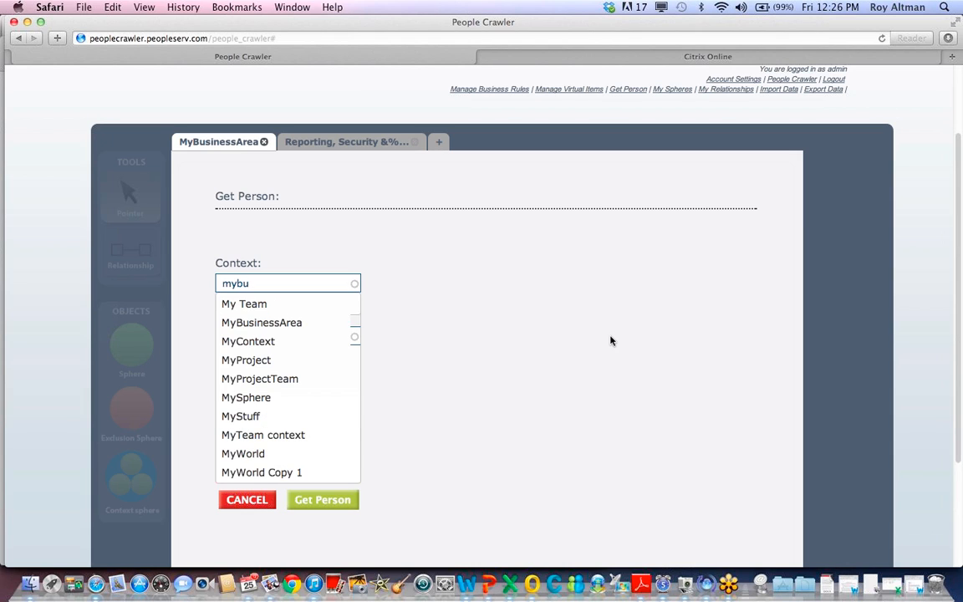
{"action": "left_click", "coordinate": [262, 322]}
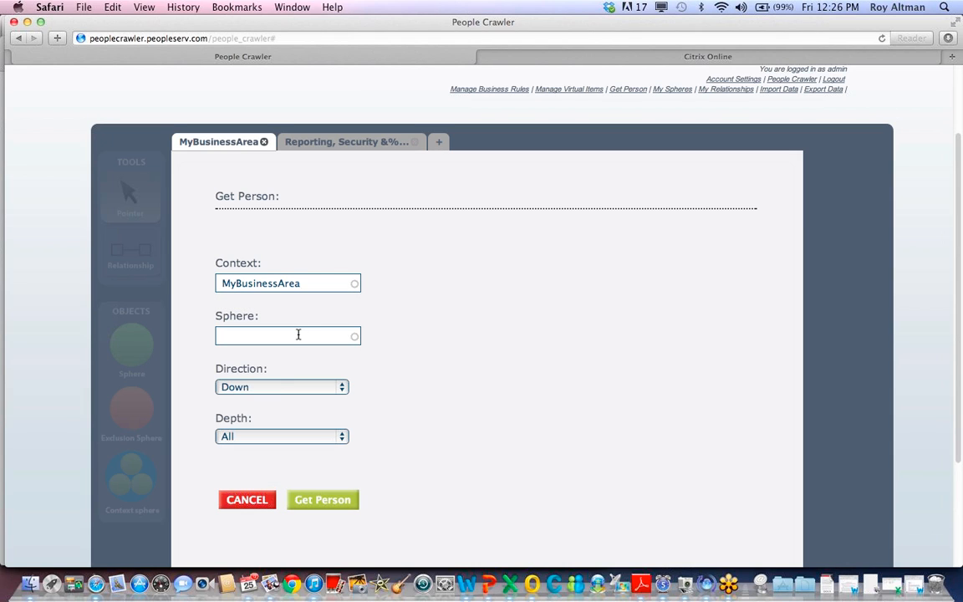
{"action": "type", "text": "aper"}
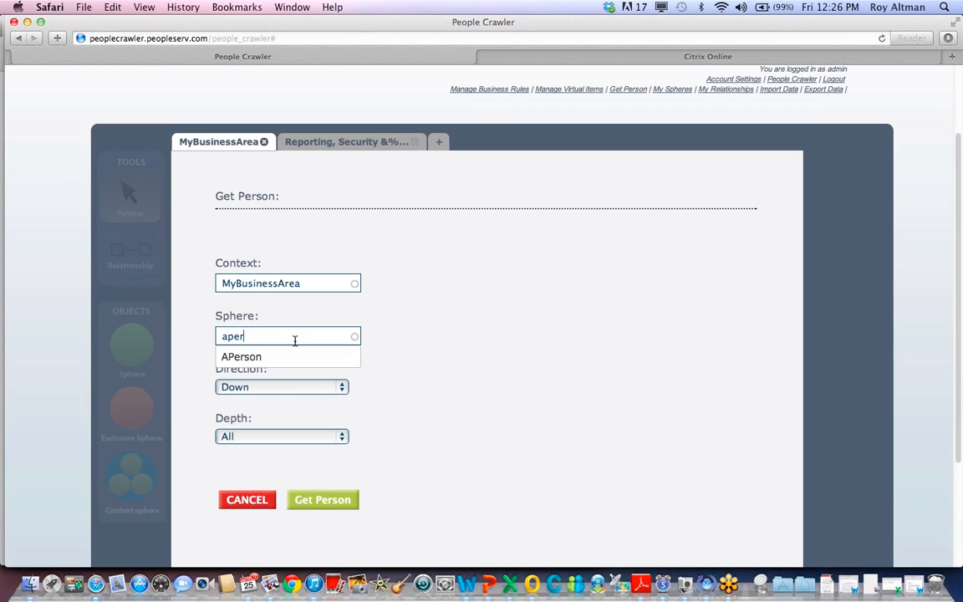
{"action": "left_click", "coordinate": [241, 356]}
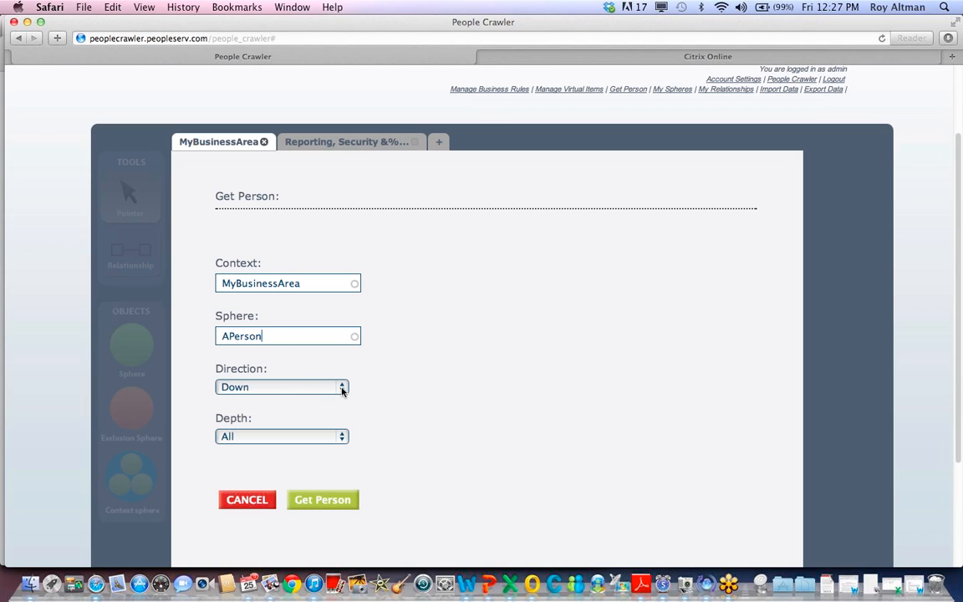
Step: Keep direction Down and depth All, and run the lookup
{"action": "left_click", "coordinate": [282, 387]}
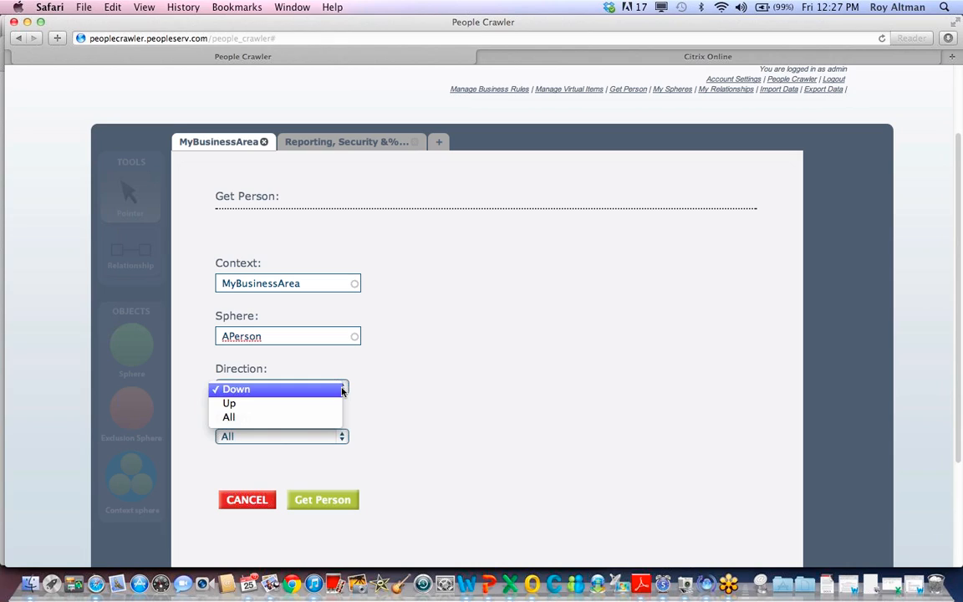
{"action": "mouse_move", "coordinate": [418, 391]}
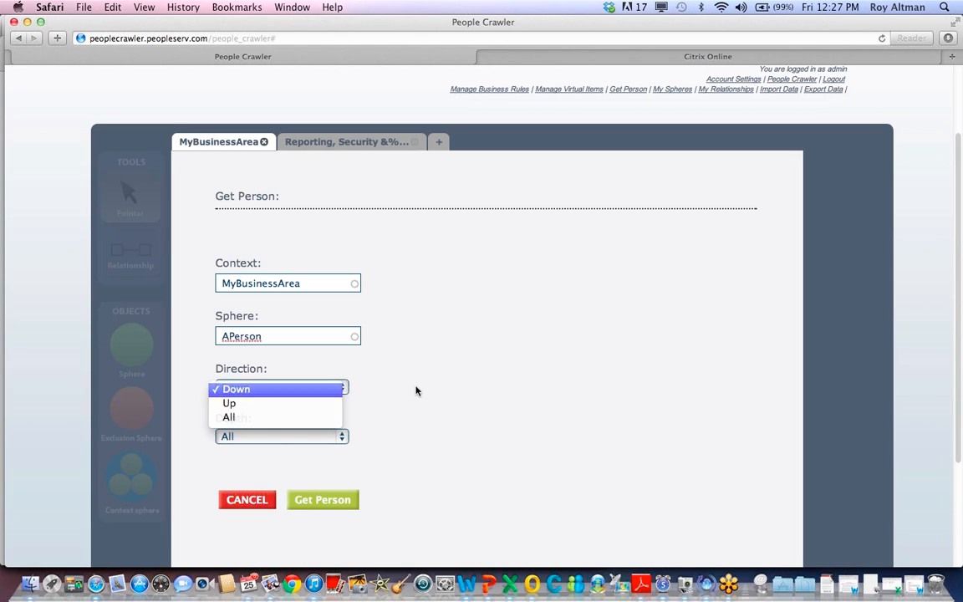
{"action": "left_click", "coordinate": [236, 389]}
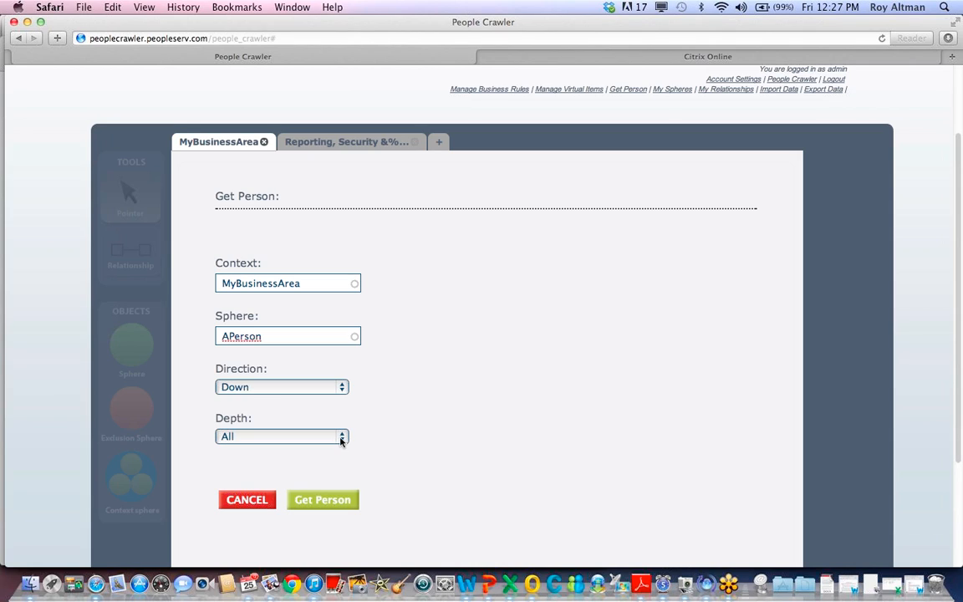
{"action": "left_click", "coordinate": [282, 435]}
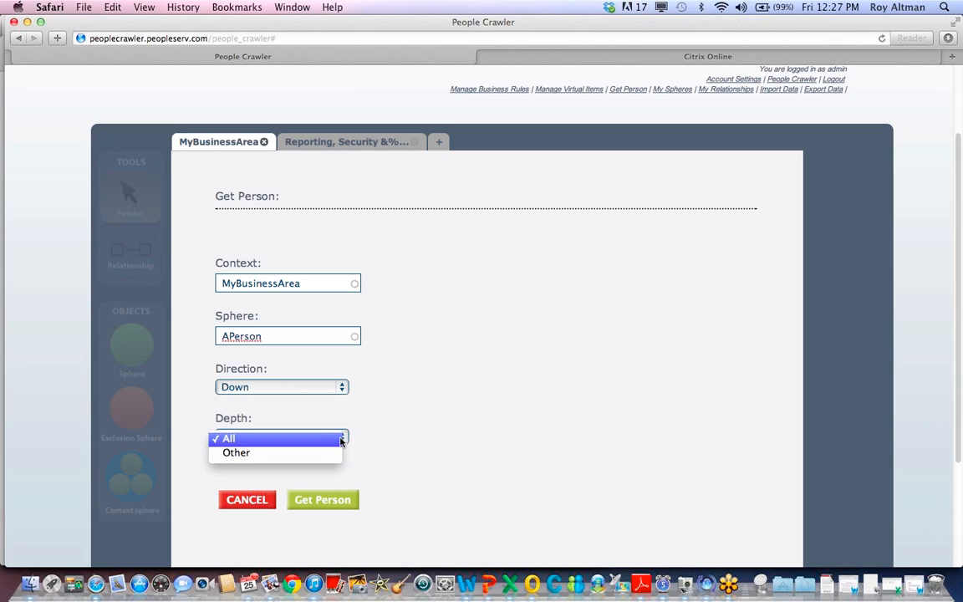
{"action": "left_click", "coordinate": [229, 438]}
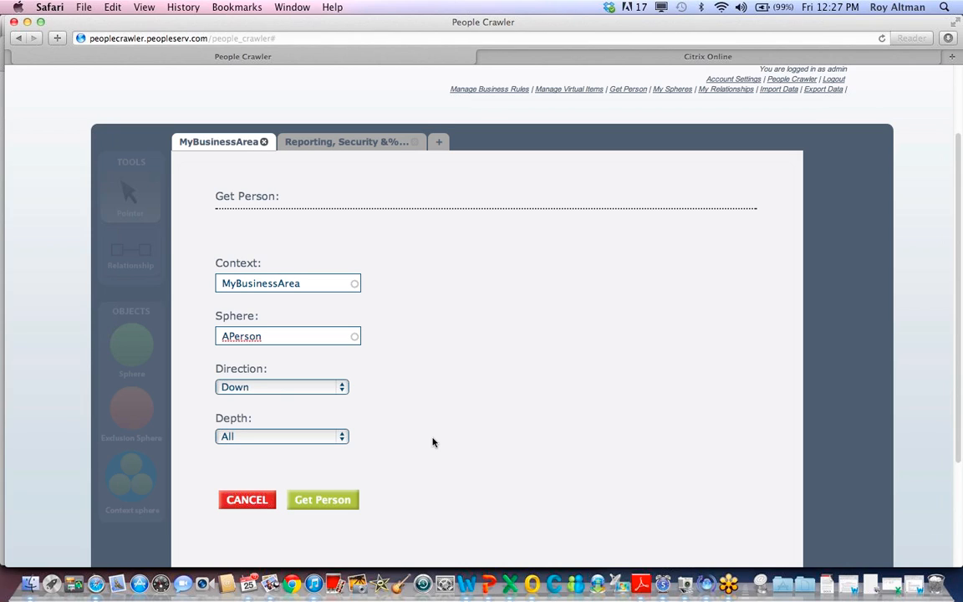
{"action": "left_click", "coordinate": [322, 499]}
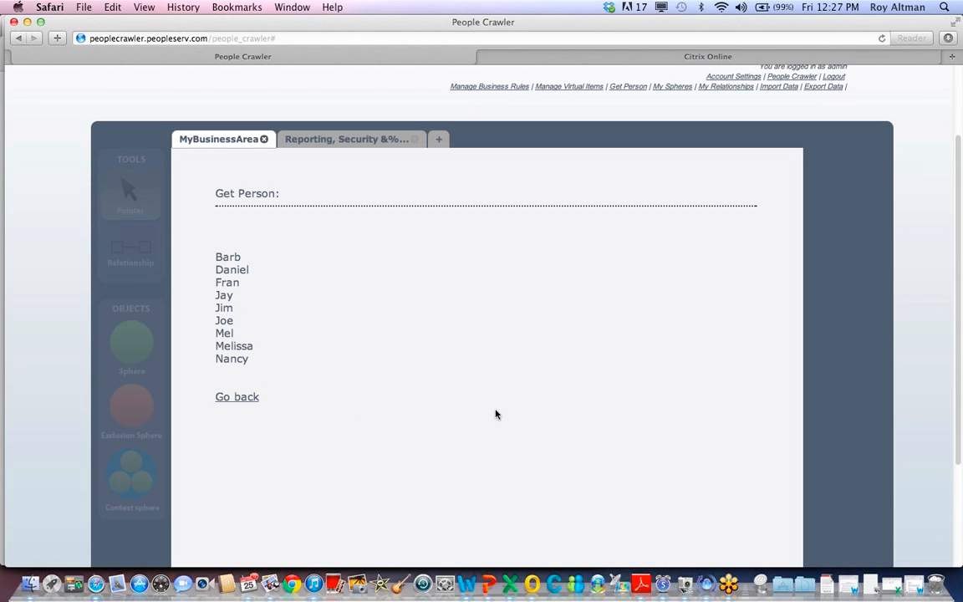
{"action": "mouse_move", "coordinate": [488, 394]}
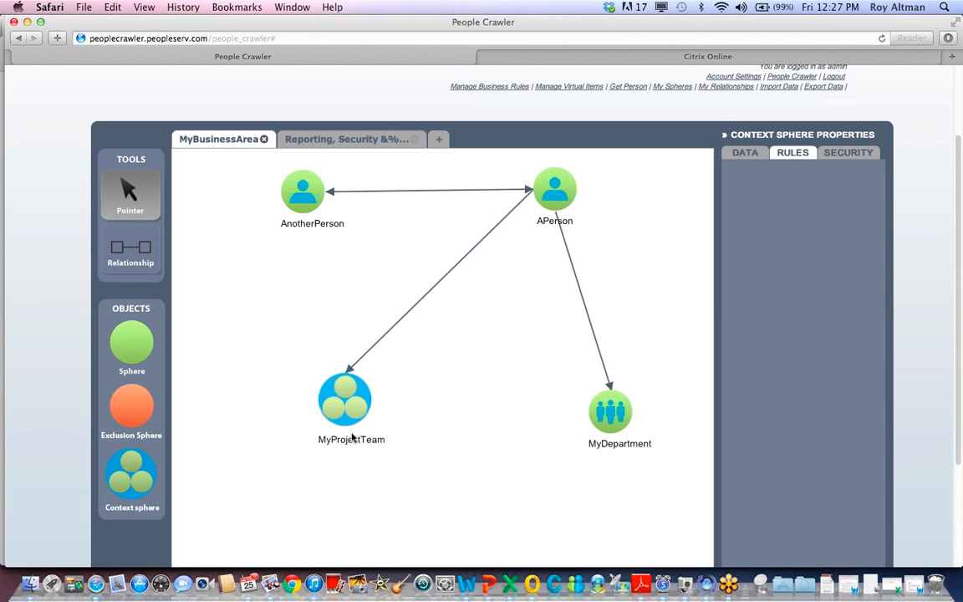
Step: Drag the MyProjectTeam sphere lower right, then back near its original spot
{"action": "left_click_drag", "start_coordinate": [344, 399], "coordinate": [410, 424]}
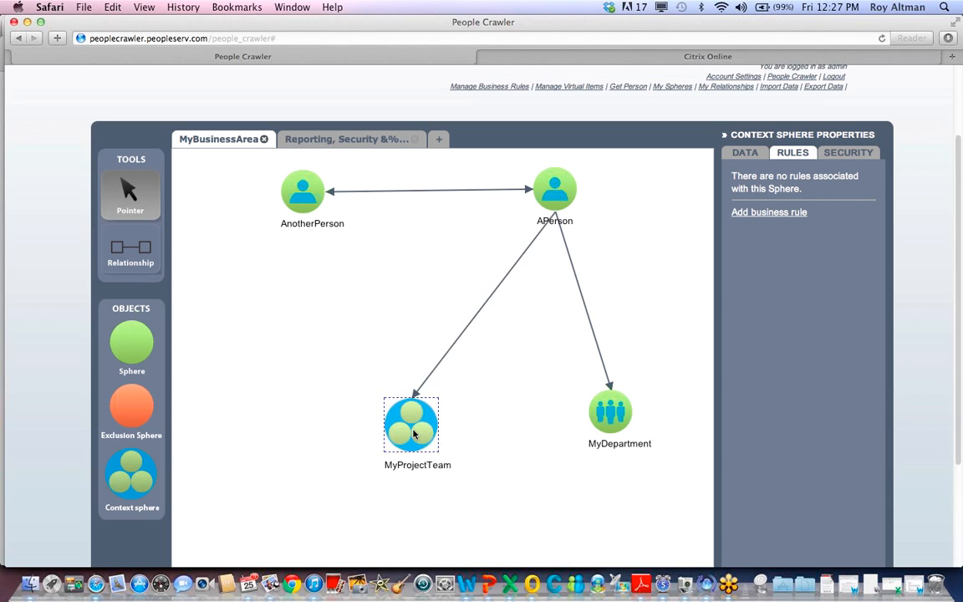
{"action": "left_click_drag", "start_coordinate": [410, 424], "coordinate": [351, 407]}
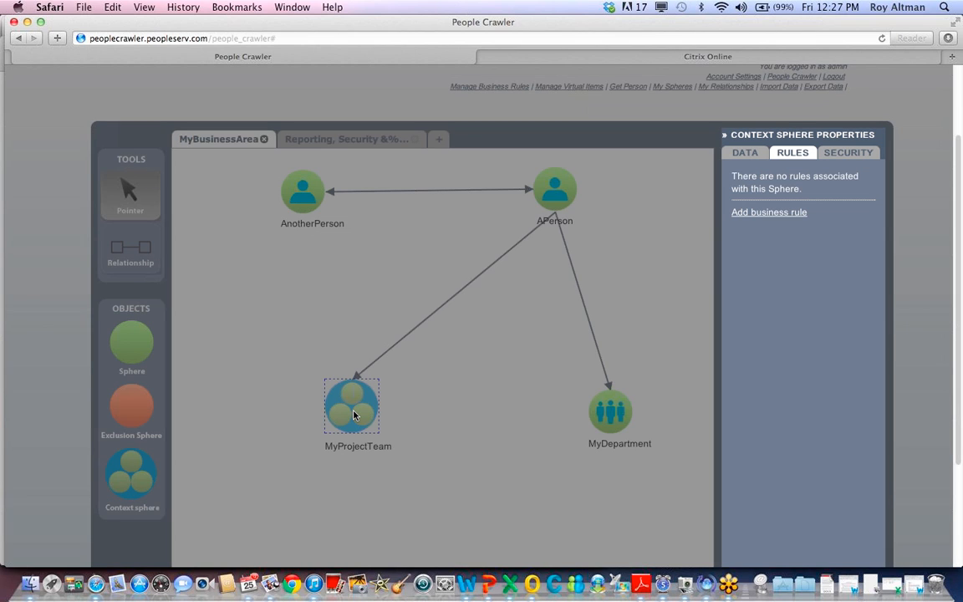
Step: Open MyProjectTeam's own tab showing Jay linked to QA Team, Joe, Melissa and Mel
{"action": "double_click", "coordinate": [351, 405]}
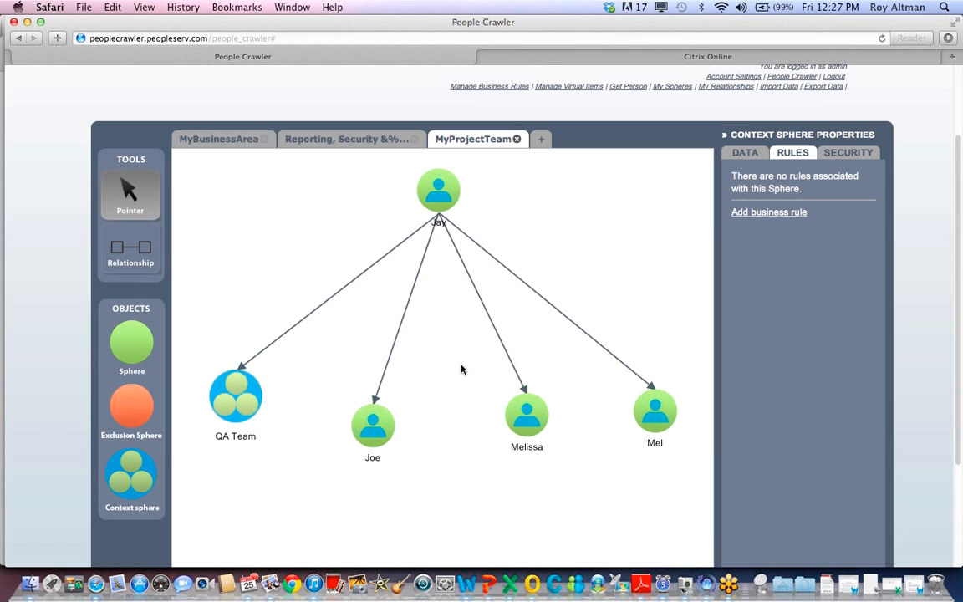
{"action": "mouse_move", "coordinate": [429, 383]}
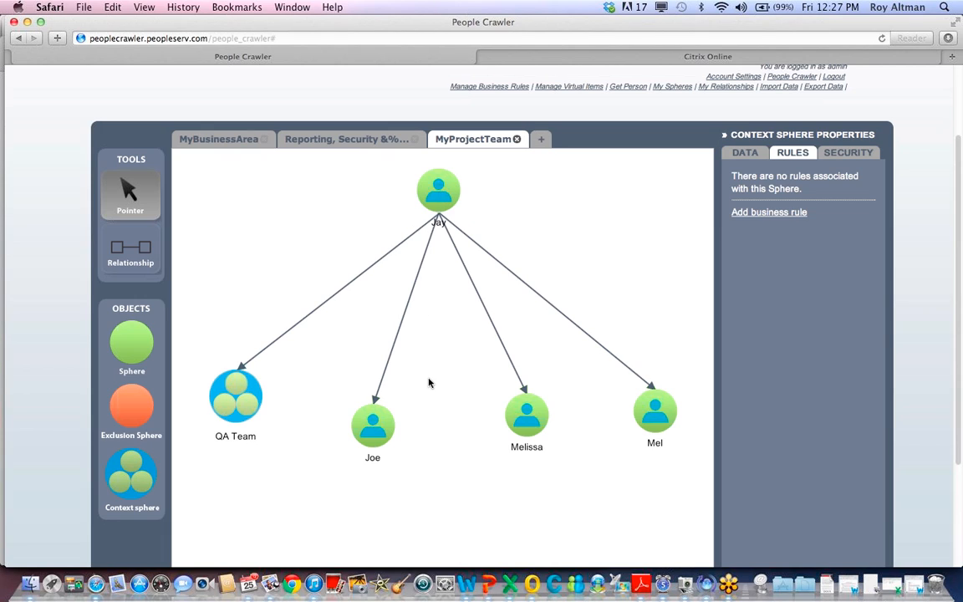
{"action": "mouse_move", "coordinate": [460, 457]}
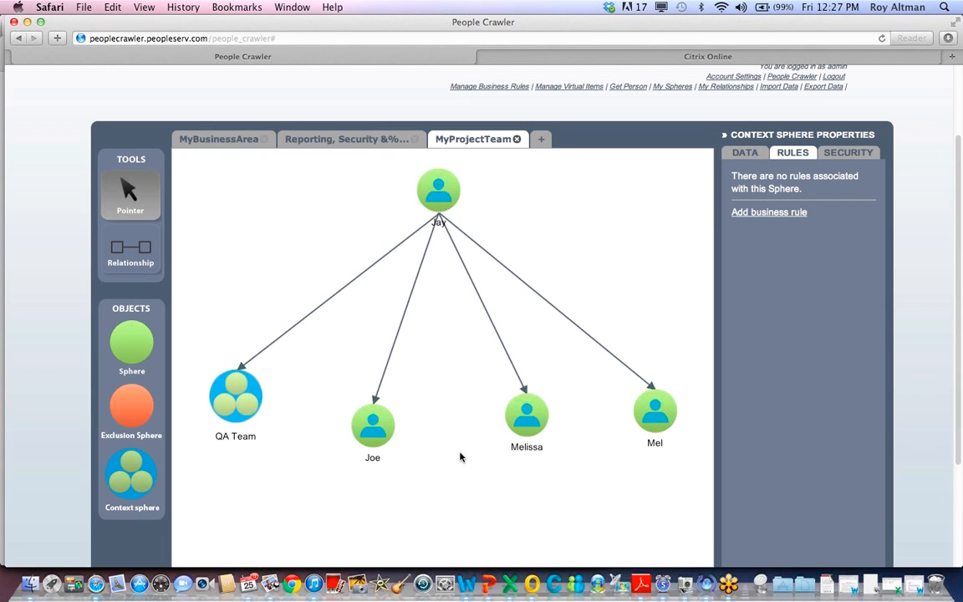
{"action": "mouse_move", "coordinate": [447, 492]}
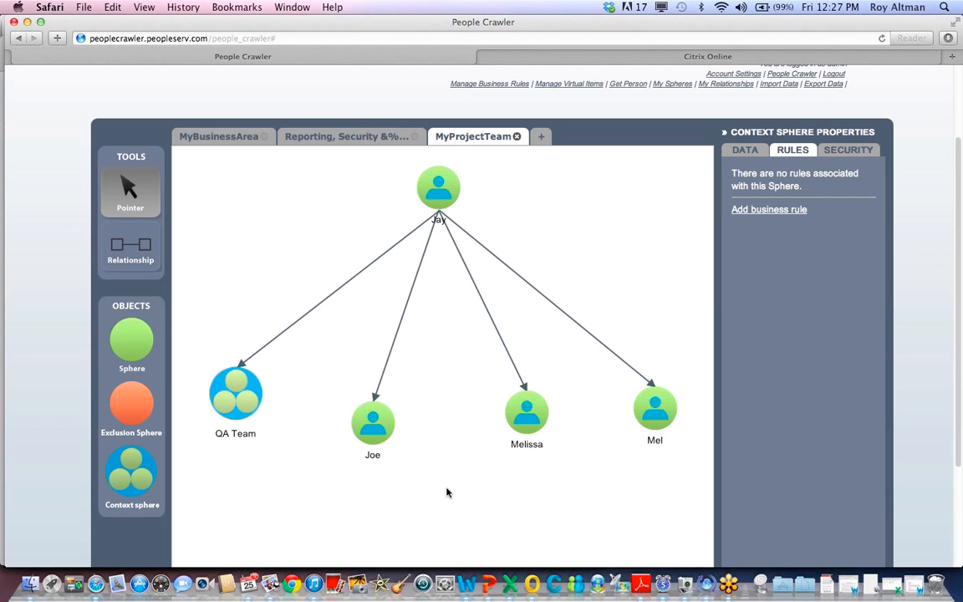
{"action": "mouse_move", "coordinate": [455, 387]}
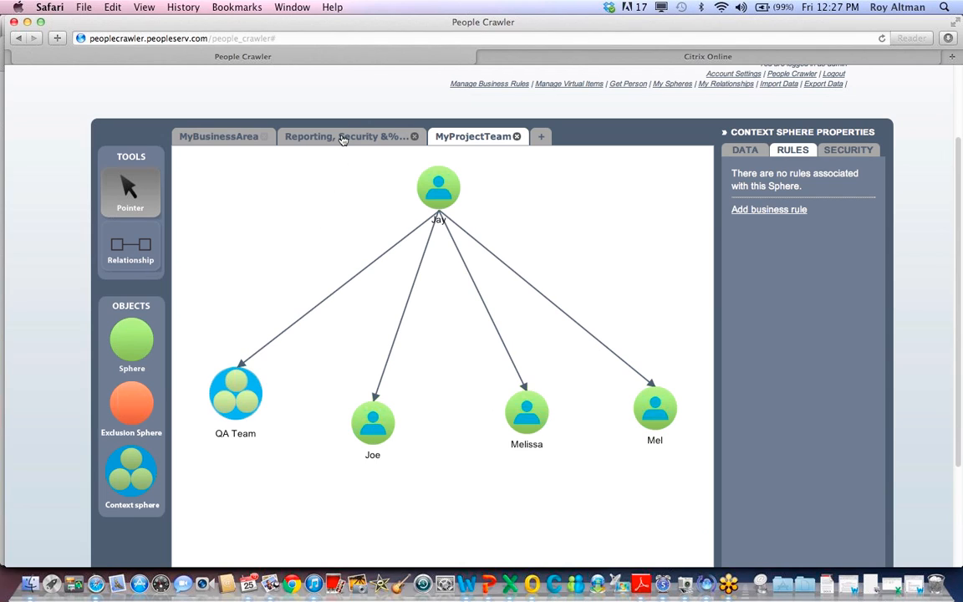
{"action": "mouse_move", "coordinate": [323, 198]}
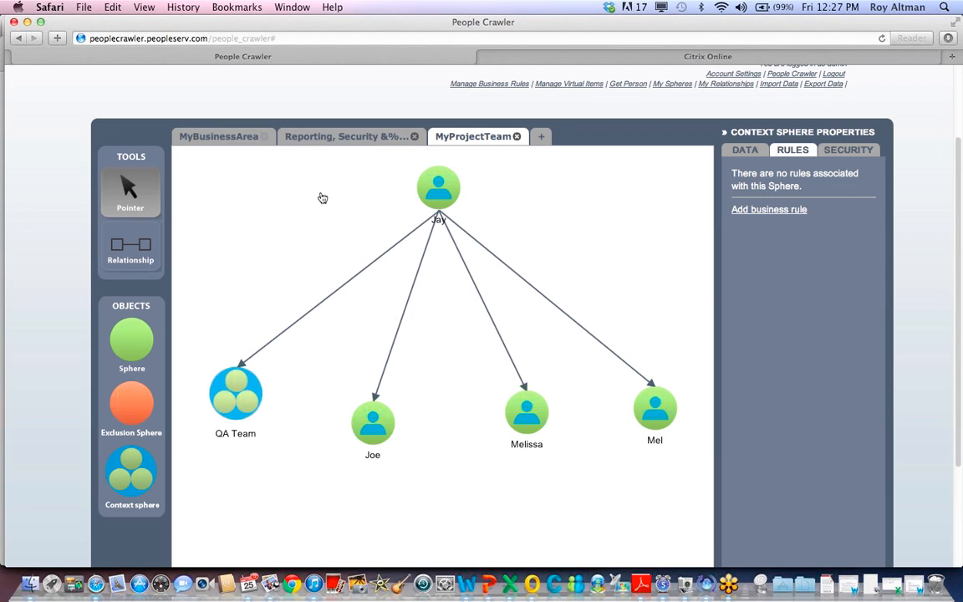
Step: Switch to the Reporting, Security tab with Cost Center 2345 and Global HR
{"action": "left_click", "coordinate": [343, 136]}
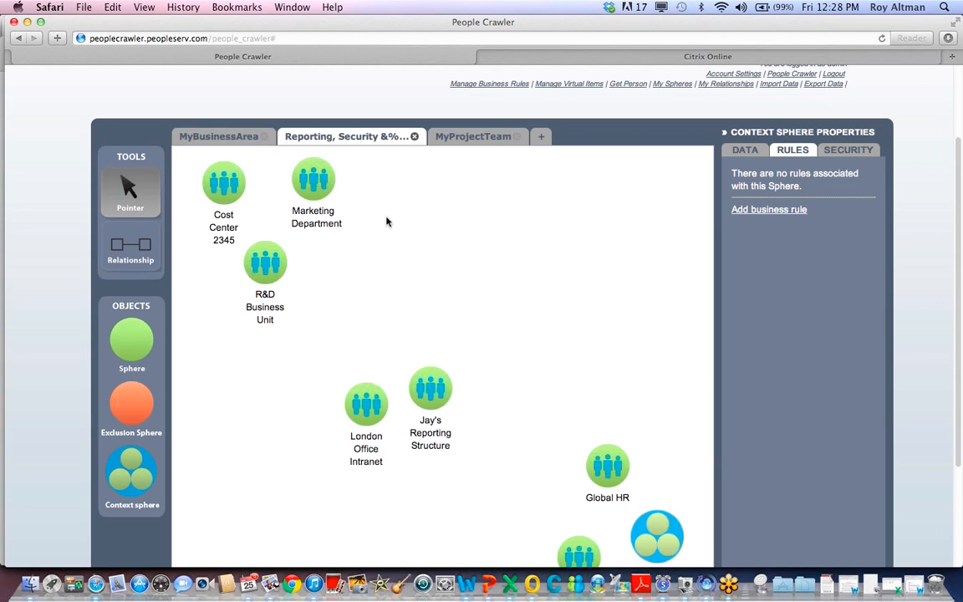
{"action": "mouse_move", "coordinate": [586, 157]}
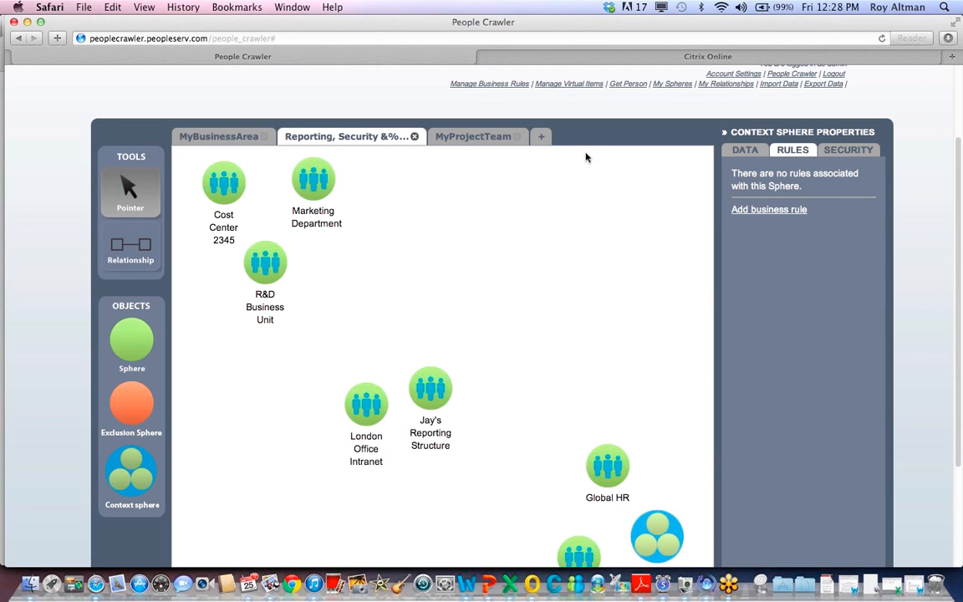
{"action": "mouse_move", "coordinate": [634, 177]}
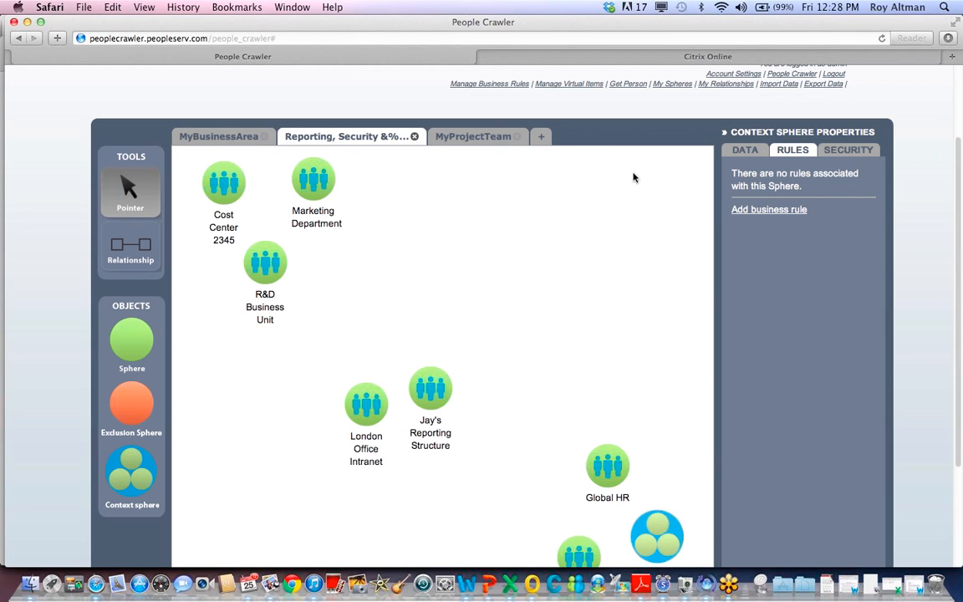
{"action": "mouse_move", "coordinate": [605, 201]}
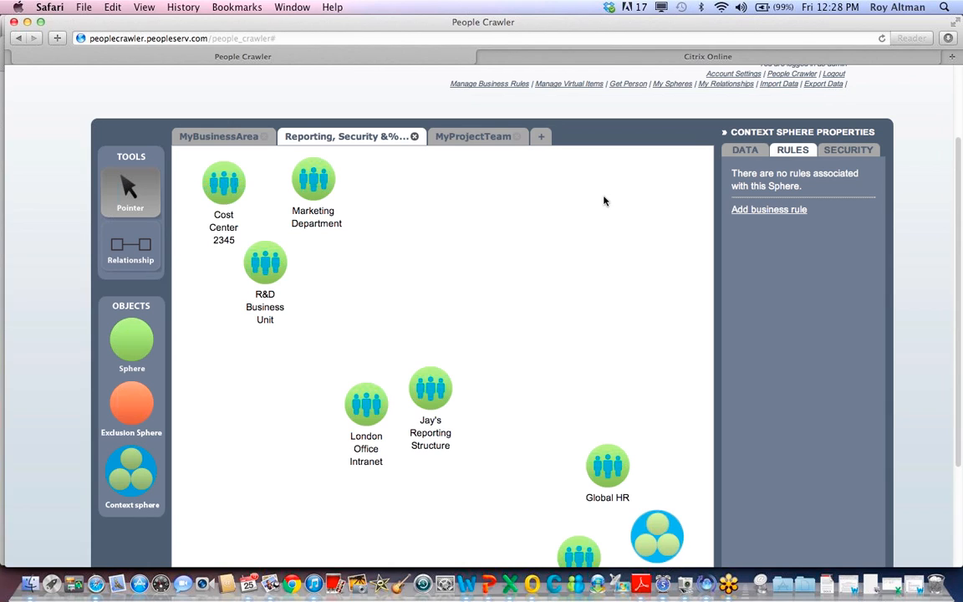
{"action": "mouse_move", "coordinate": [606, 197]}
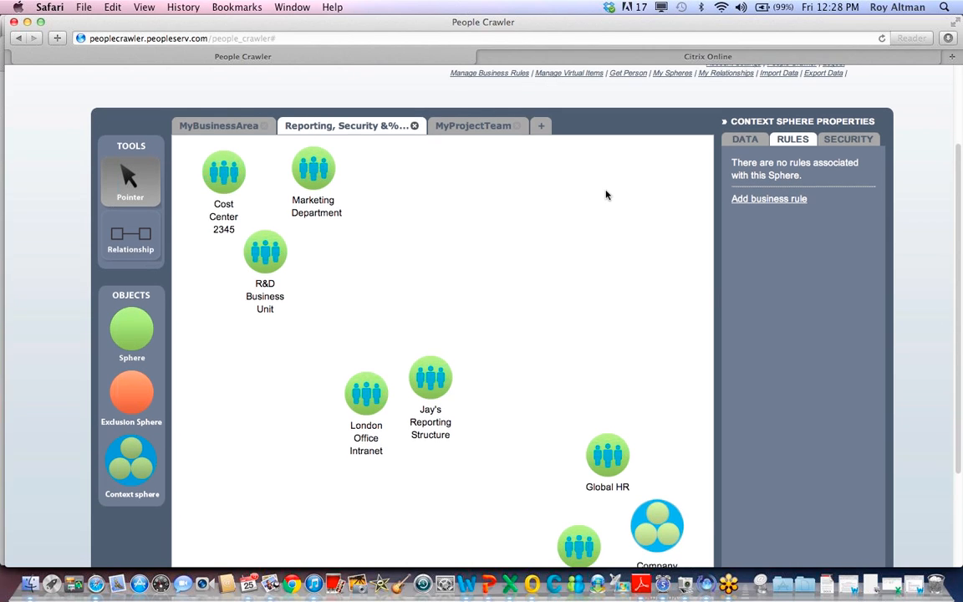
{"action": "scroll", "scroll_direction": "down", "scroll_amount": 3}
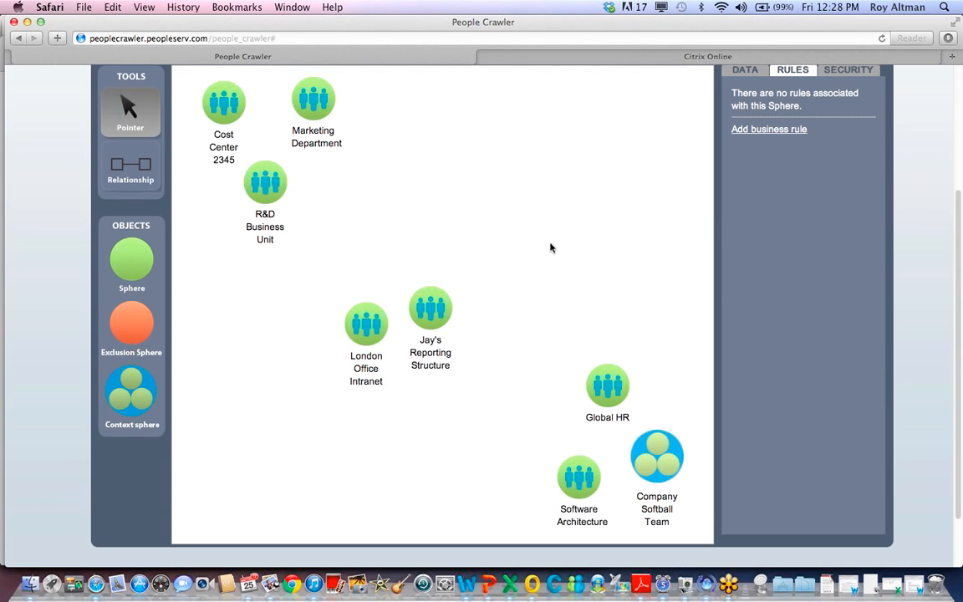
{"action": "mouse_move", "coordinate": [345, 389]}
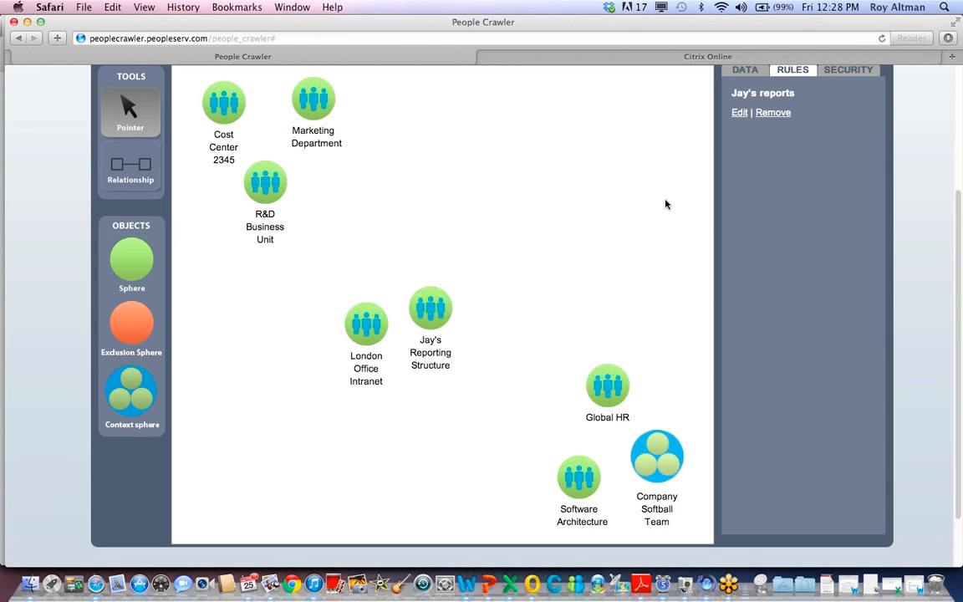
{"action": "mouse_move", "coordinate": [650, 200]}
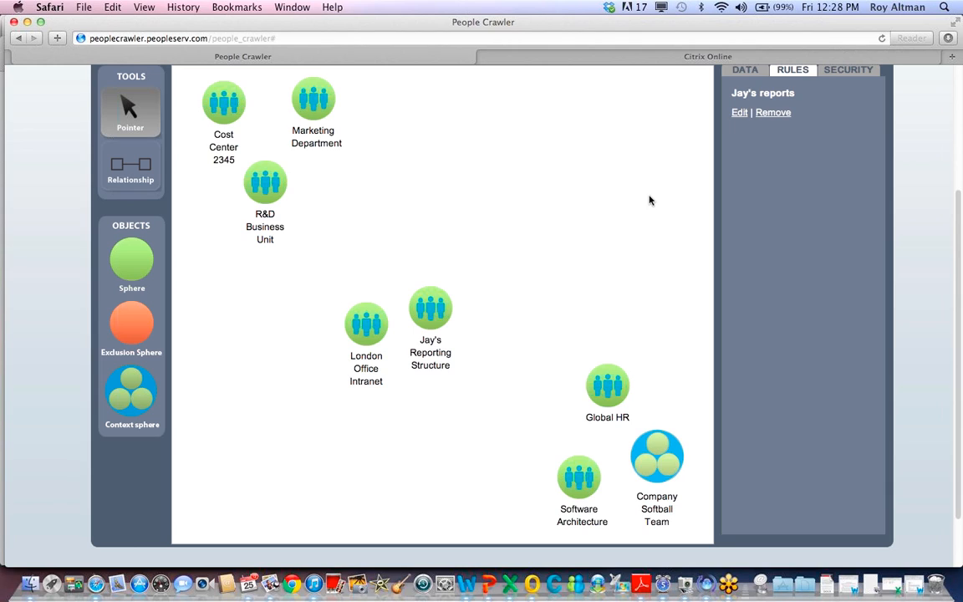
{"action": "scroll", "scroll_direction": "down", "scroll_amount": 3}
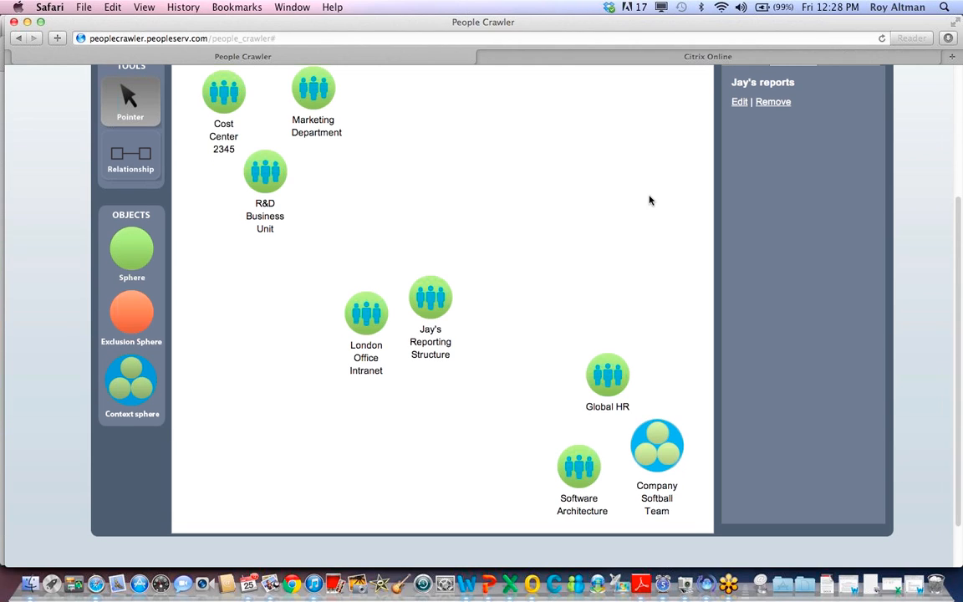
{"action": "mouse_move", "coordinate": [651, 186]}
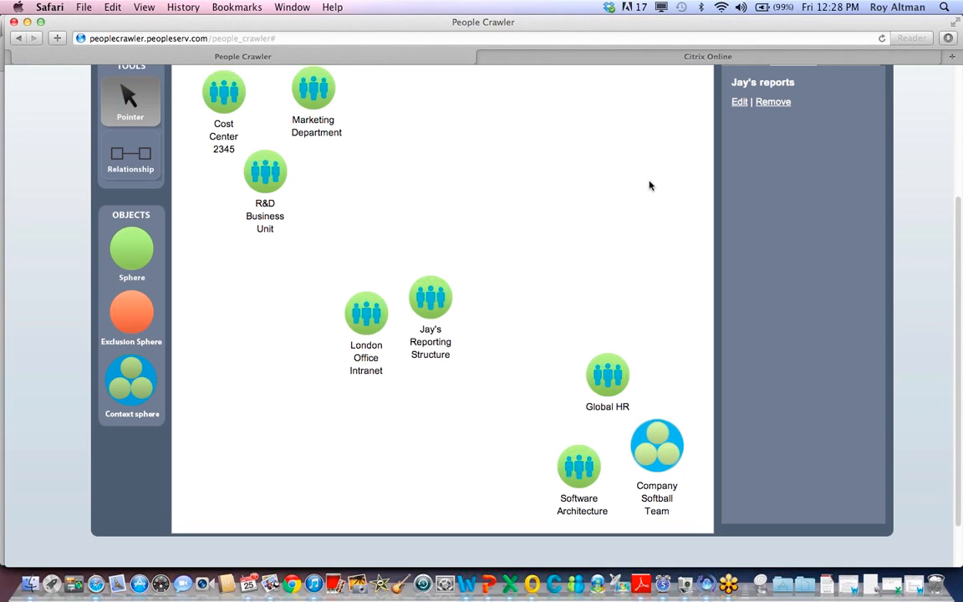
{"action": "mouse_move", "coordinate": [652, 176]}
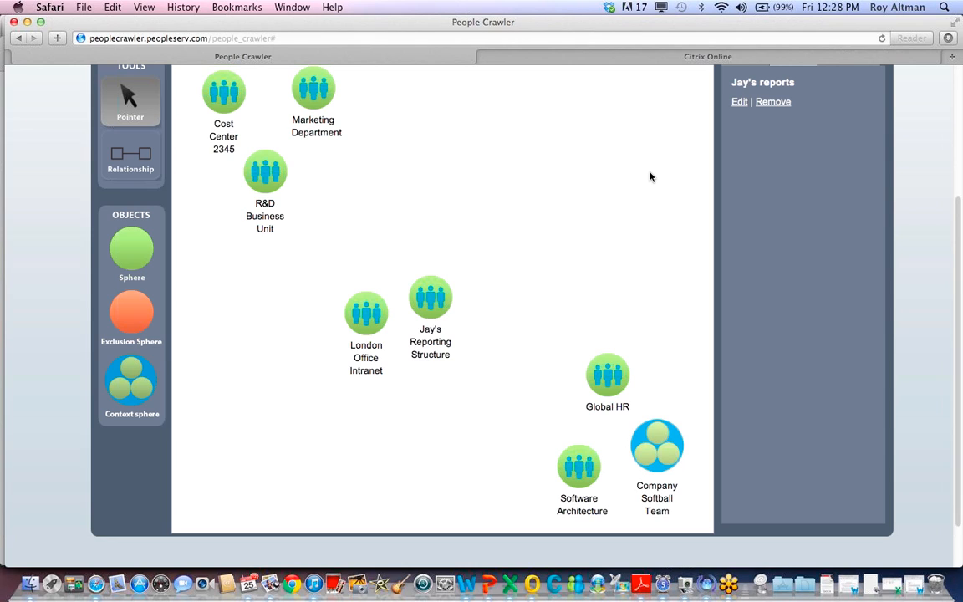
{"action": "scroll", "scroll_direction": "down", "scroll_amount": 3}
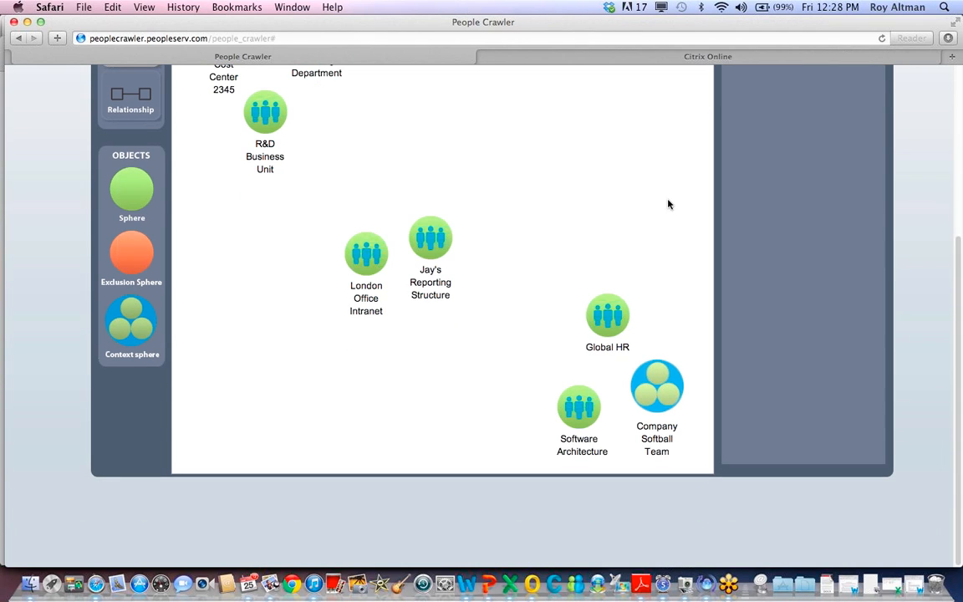
{"action": "mouse_move", "coordinate": [784, 343]}
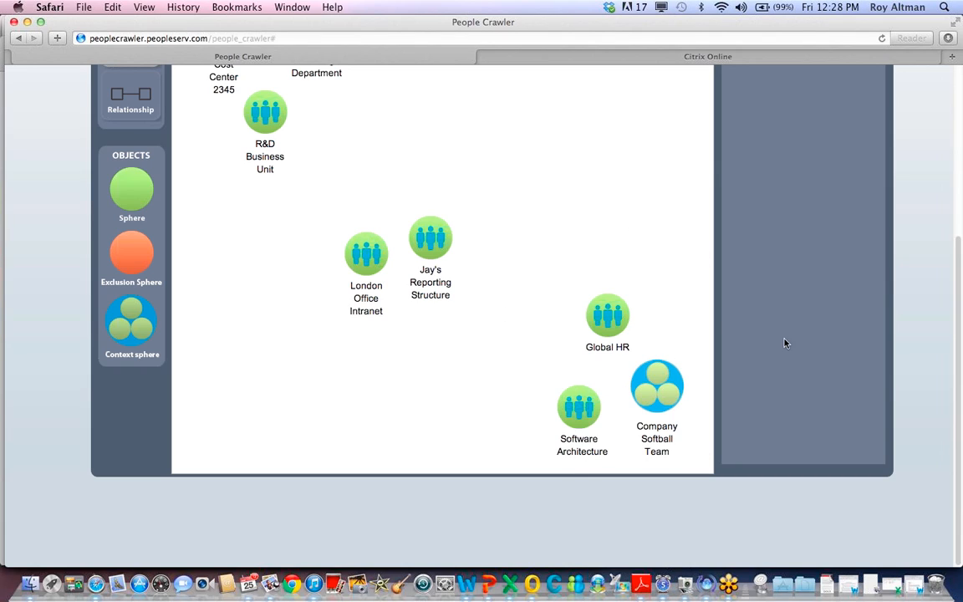
{"action": "mouse_move", "coordinate": [546, 295]}
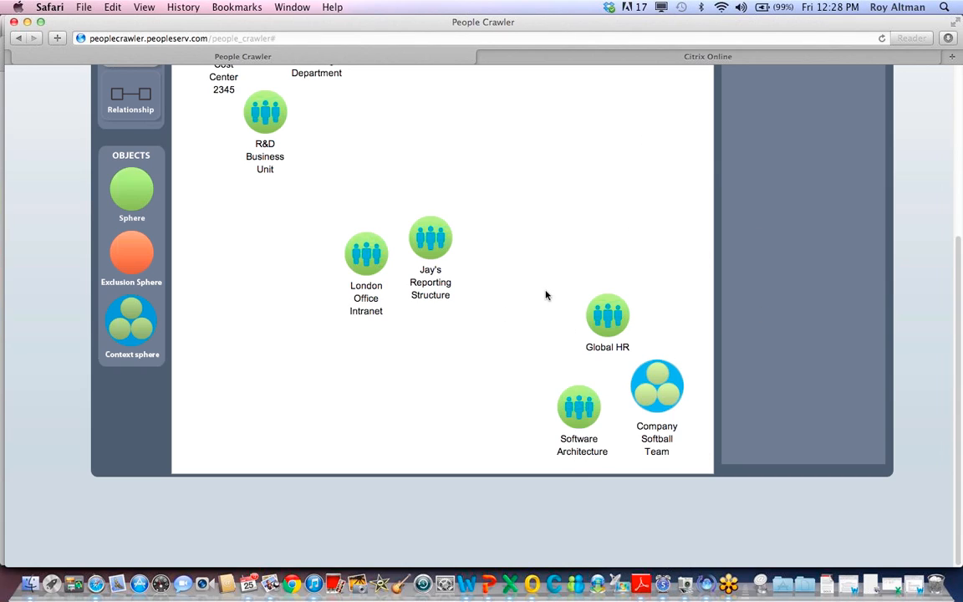
{"action": "mouse_move", "coordinate": [586, 422]}
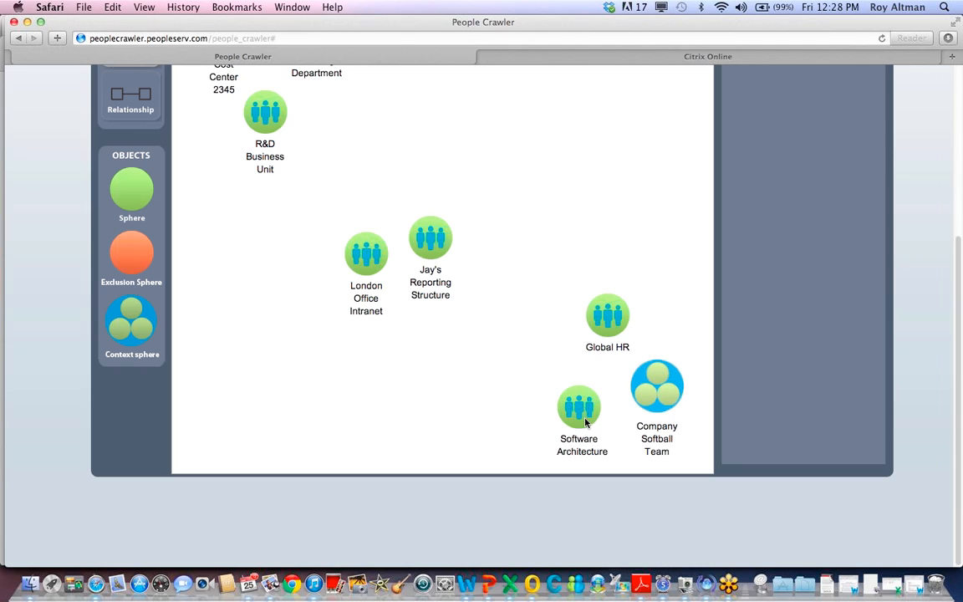
{"action": "mouse_move", "coordinate": [616, 330]}
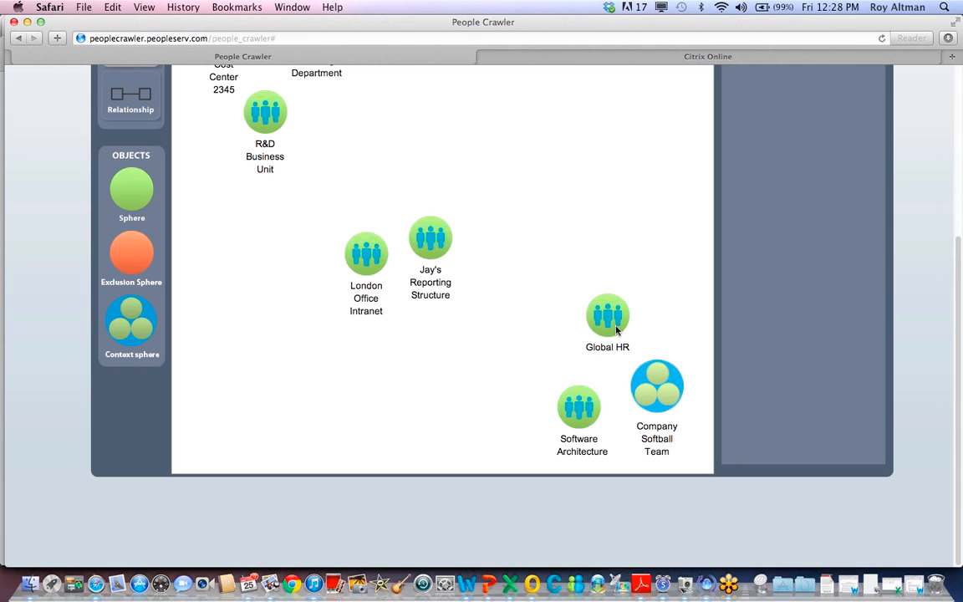
{"action": "mouse_move", "coordinate": [665, 397]}
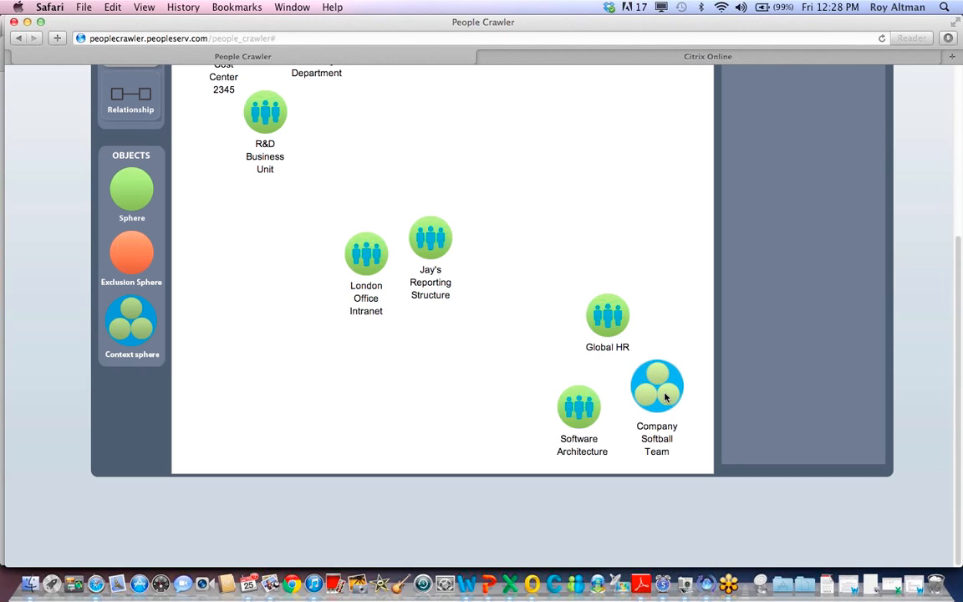
Step: Open the Company Softball Team diagram and select the sphere inside Second Base
{"action": "left_click", "coordinate": [657, 384]}
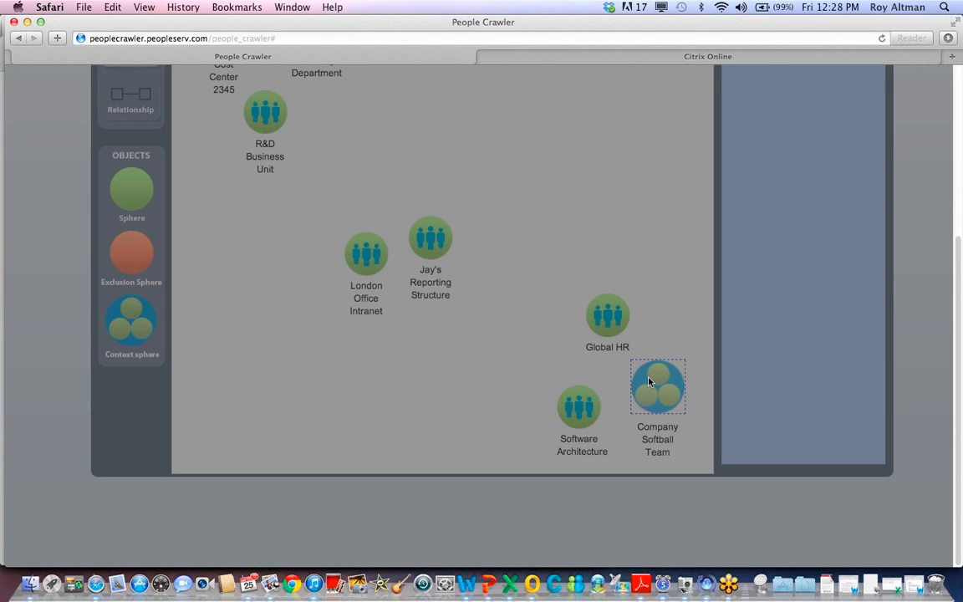
{"action": "mouse_move", "coordinate": [660, 332]}
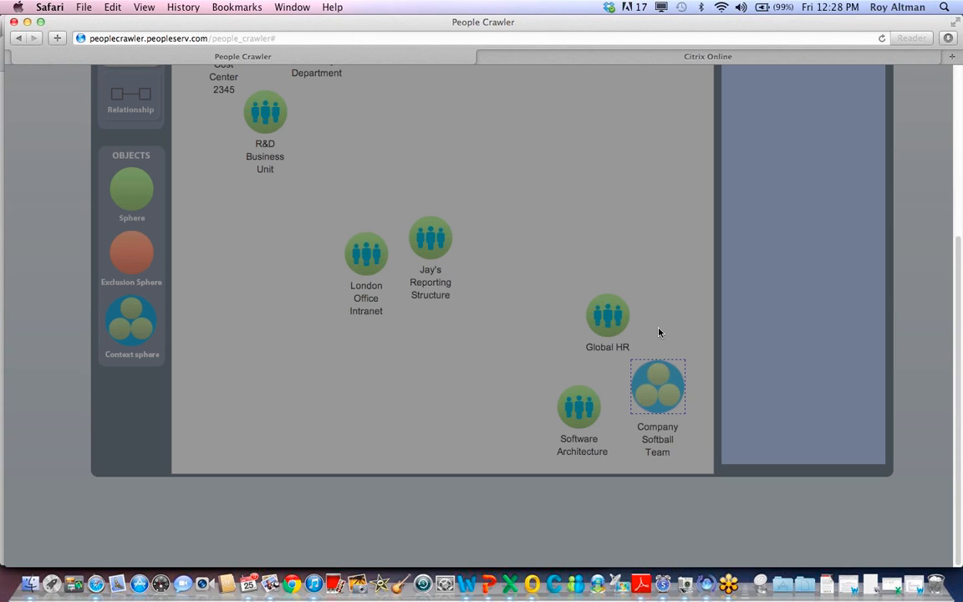
{"action": "double_click", "coordinate": [658, 386]}
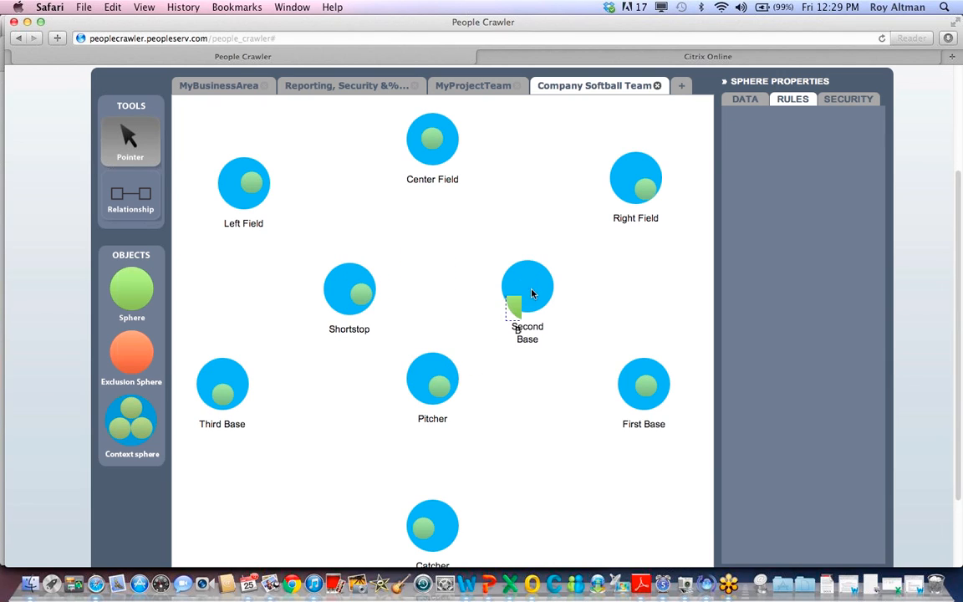
{"action": "left_click", "coordinate": [548, 294]}
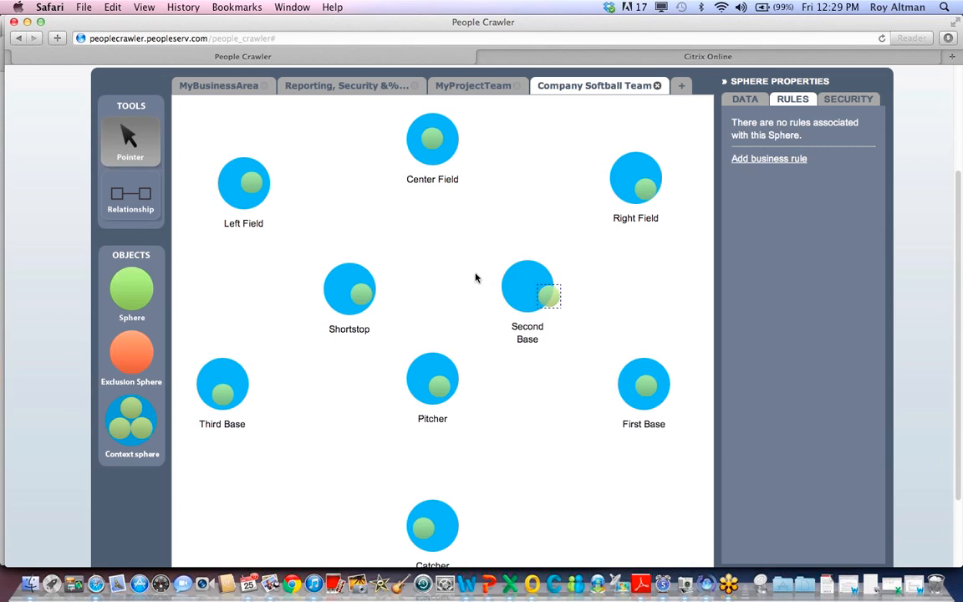
{"action": "mouse_move", "coordinate": [505, 367]}
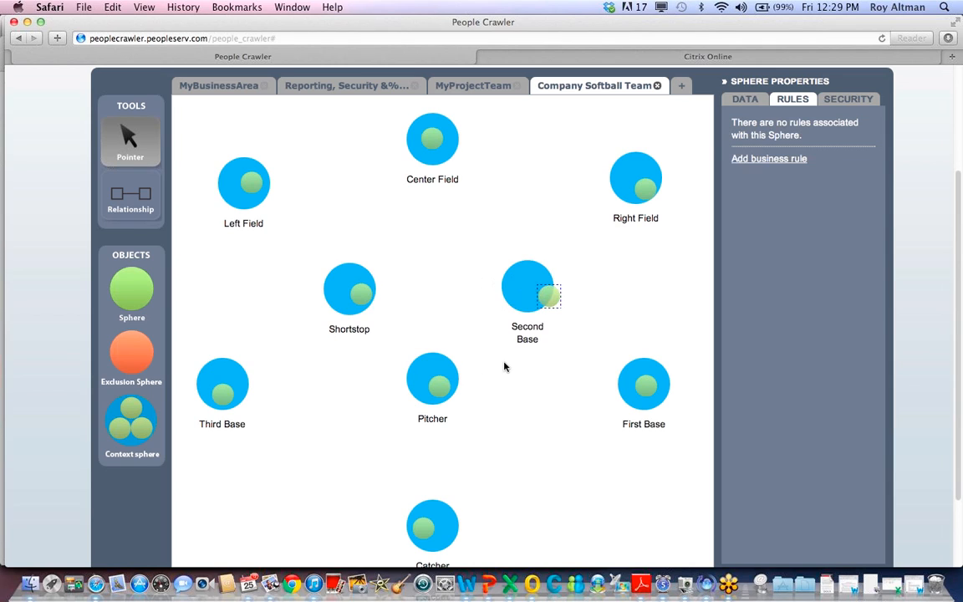